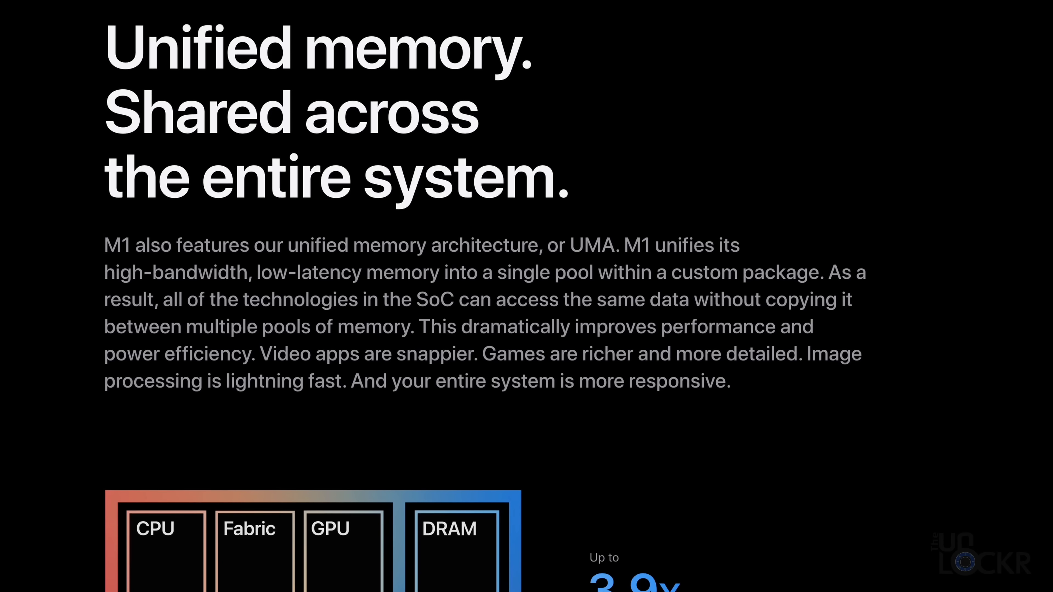
scroll(down, 3)
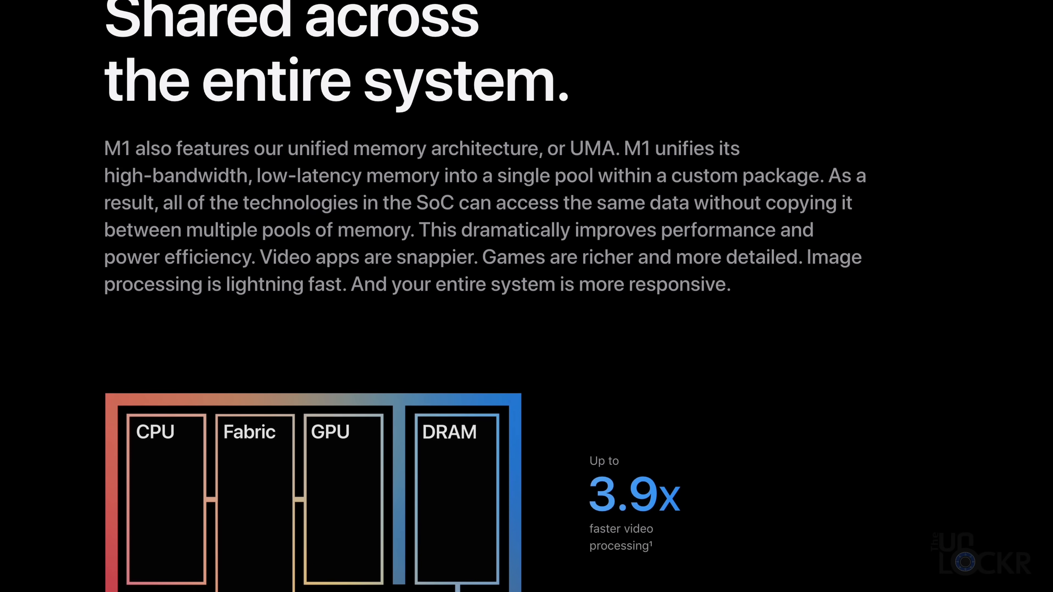
scroll(down, 3)
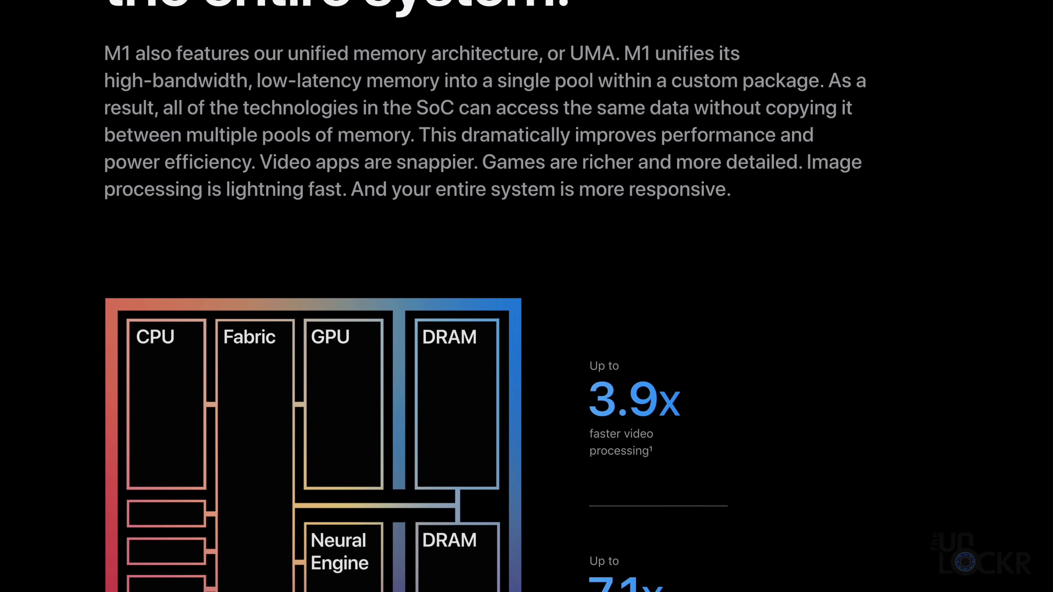
scroll(down, 3)
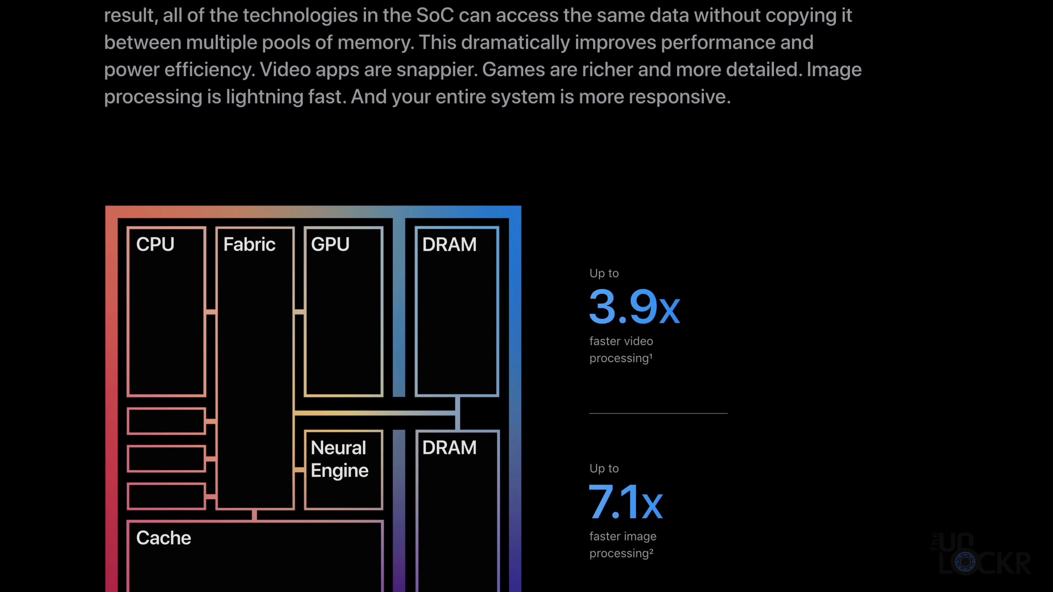